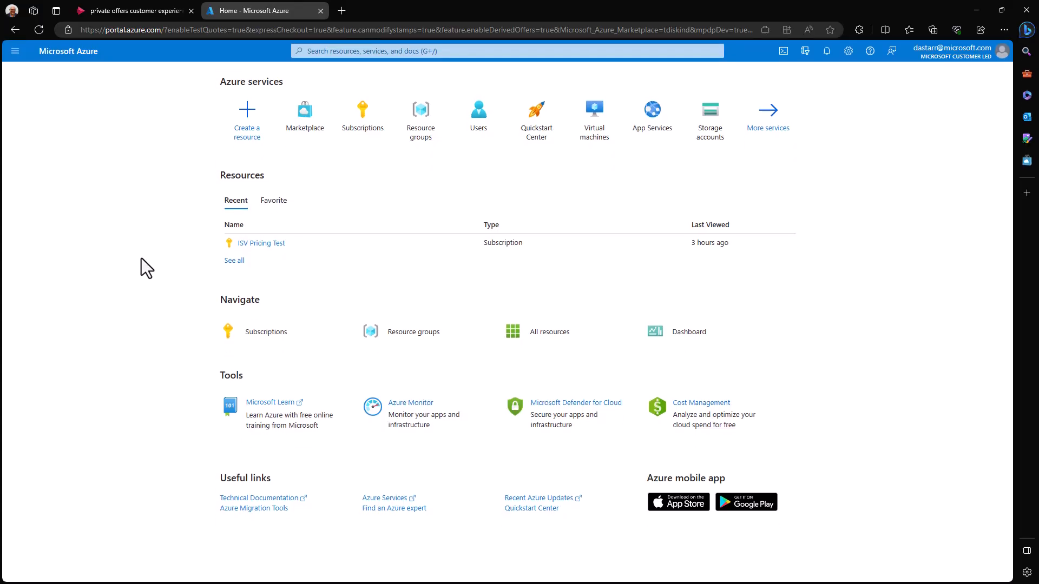
{"action": "mouse_move", "coordinate": [112, 132]}
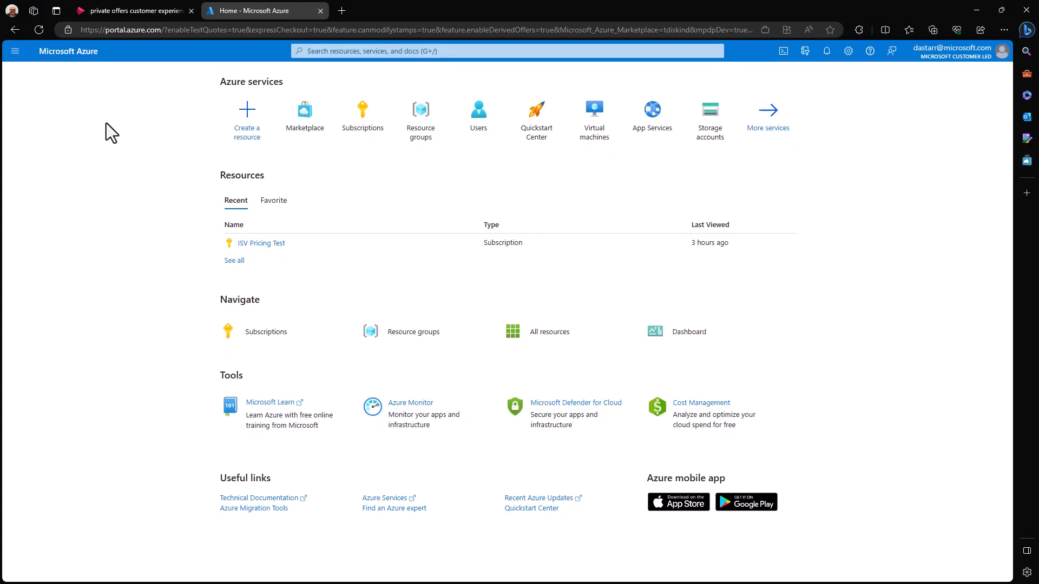
{"action": "mouse_move", "coordinate": [291, 72]}
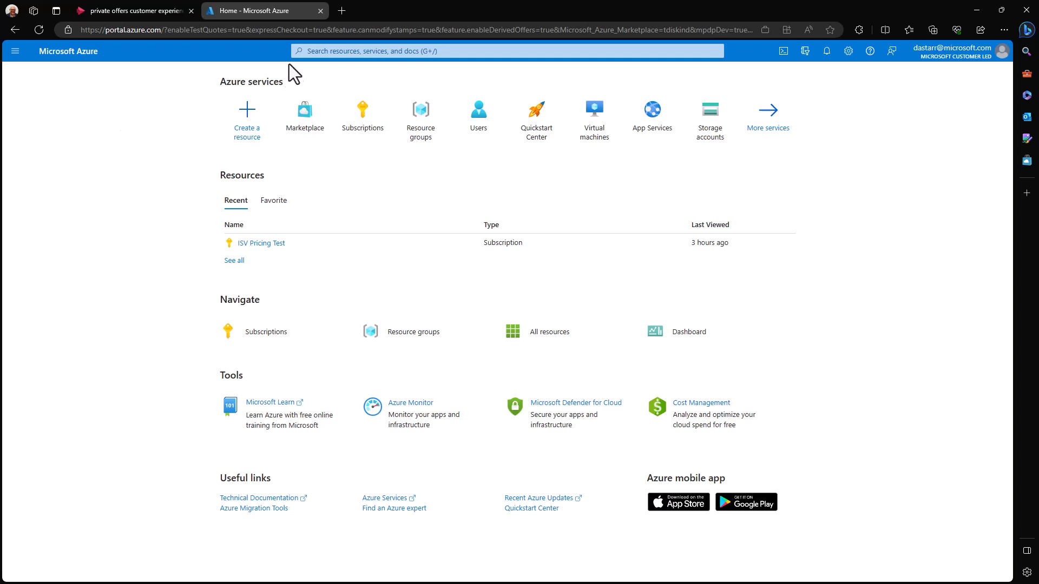
Find Marketplace via the portal search for 'mar' and go to it
{"action": "left_click", "coordinate": [503, 51]}
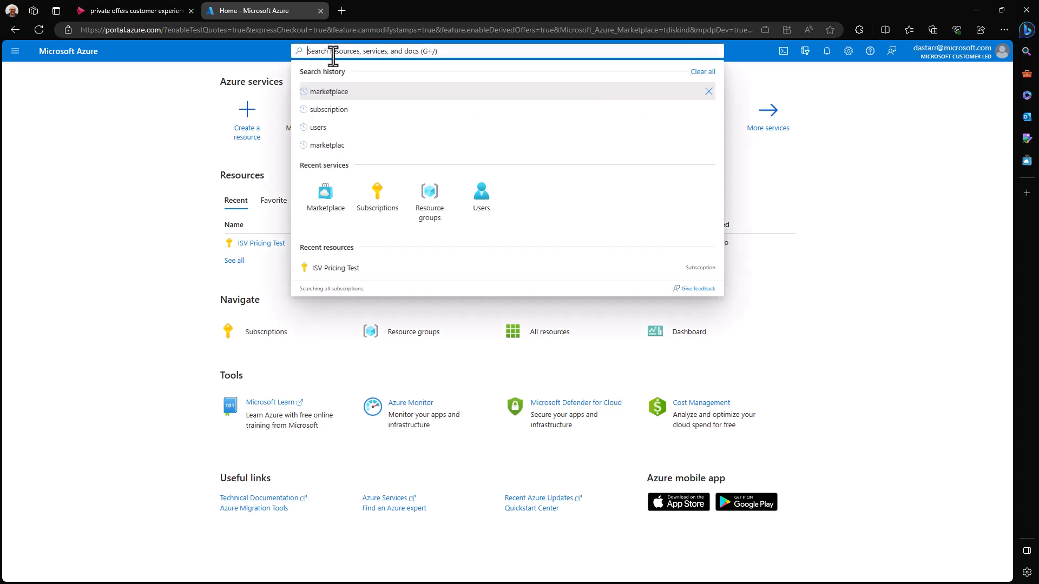
{"action": "type", "text": "marketplace"}
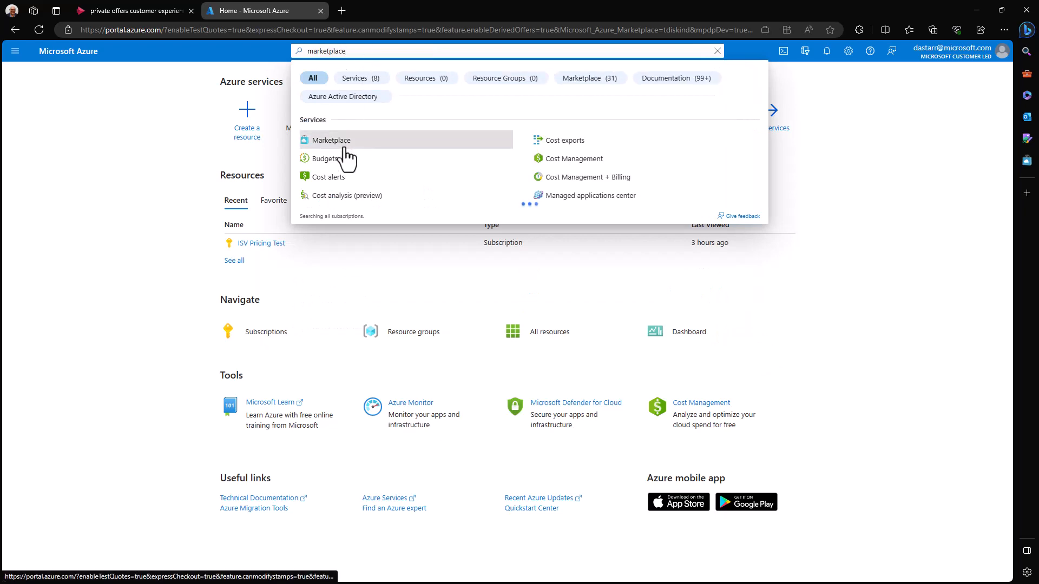
{"action": "left_click", "coordinate": [329, 140]}
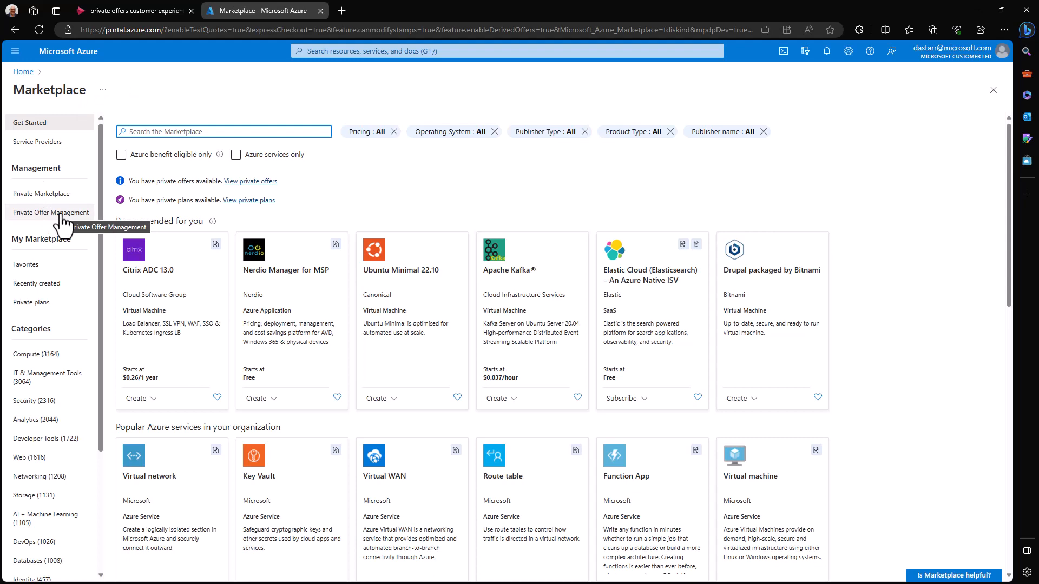
Show Private Offer Management listing the pending Contoso for Fabrikam - DS offer
{"action": "left_click", "coordinate": [51, 212]}
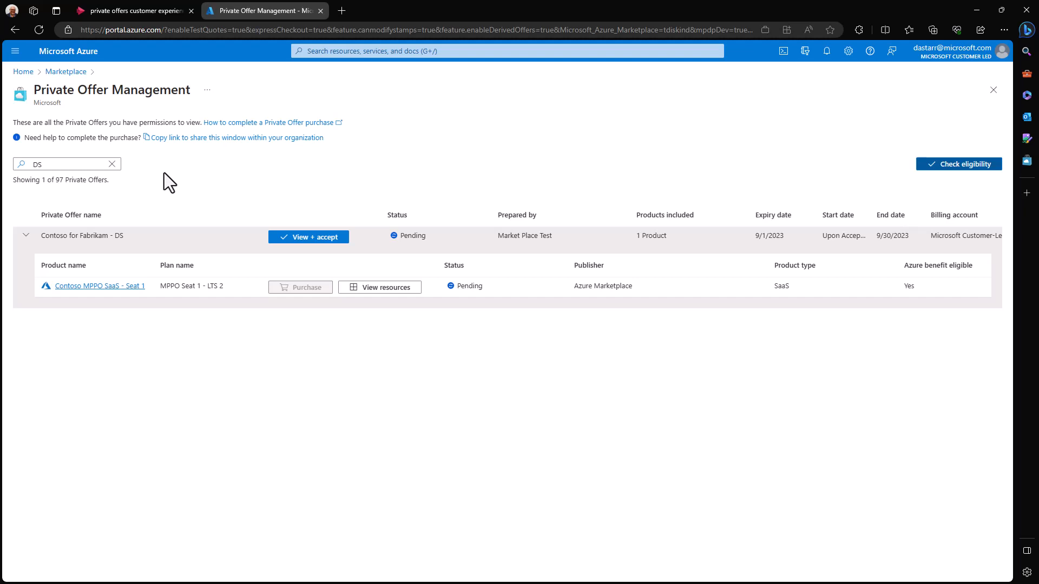
{"action": "mouse_move", "coordinate": [308, 237]}
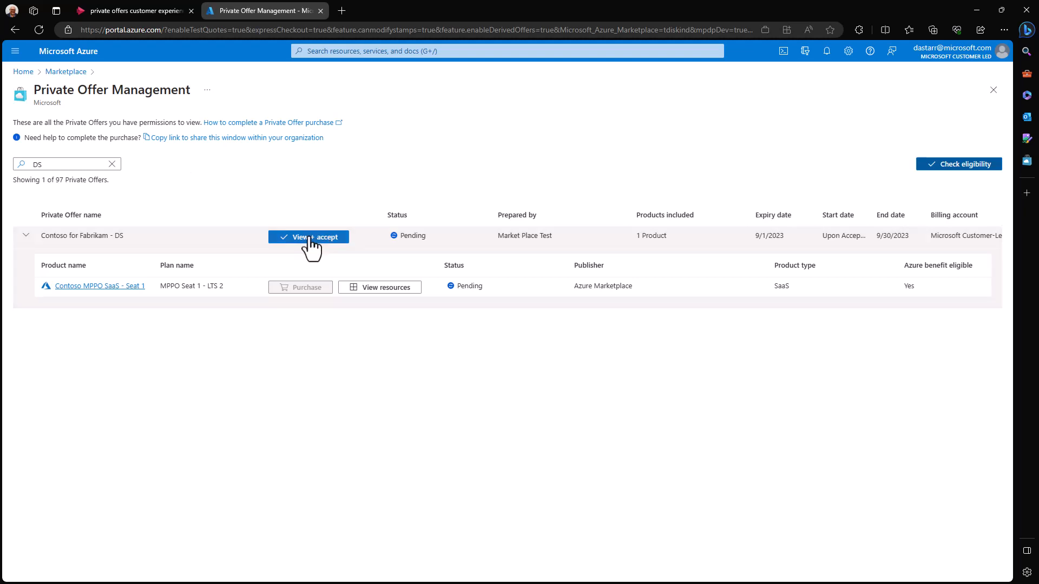
Bring up the Contoso for Fabrikam - DS offer review and its terms and conditions document
{"action": "left_click", "coordinate": [307, 237]}
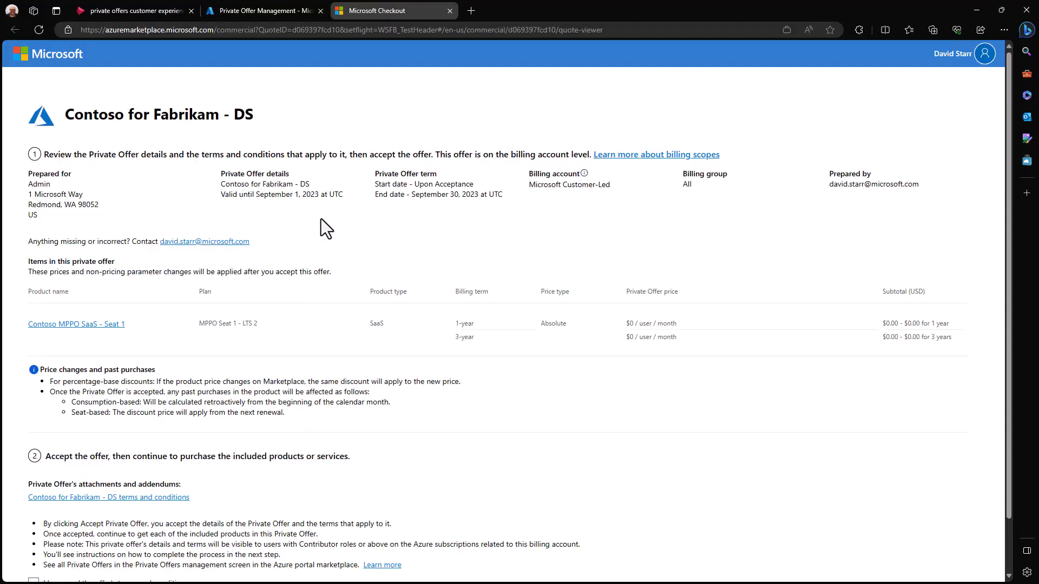
{"action": "mouse_move", "coordinate": [329, 240]}
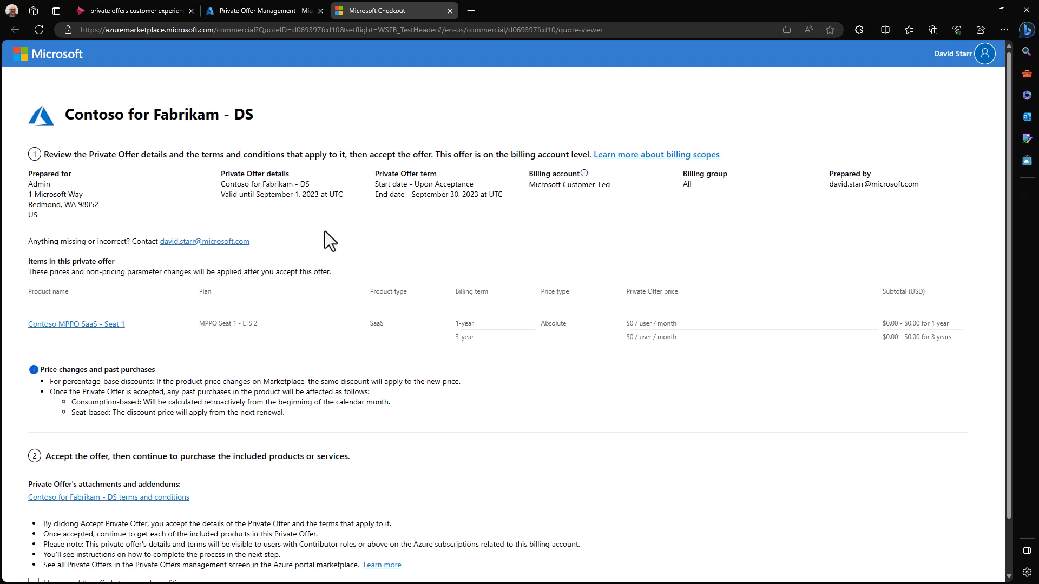
{"action": "mouse_move", "coordinate": [227, 255]}
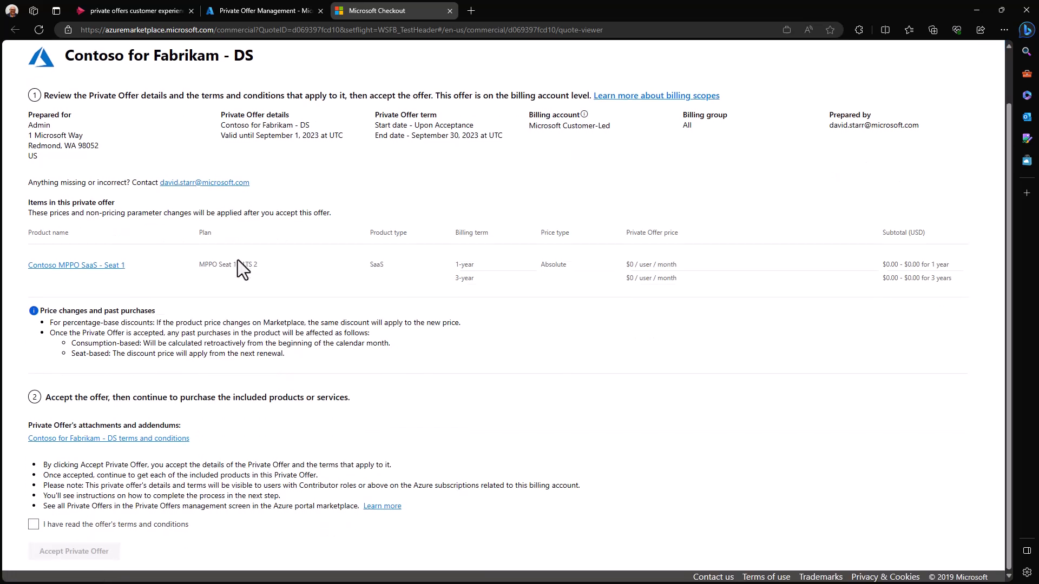
{"action": "mouse_move", "coordinate": [90, 271]}
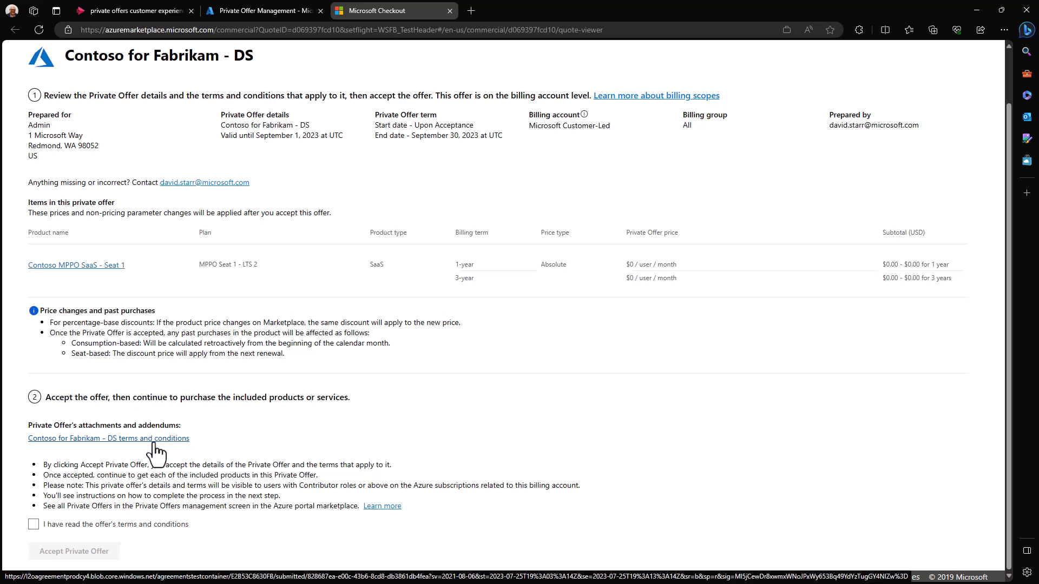
{"action": "left_click", "coordinate": [34, 524]}
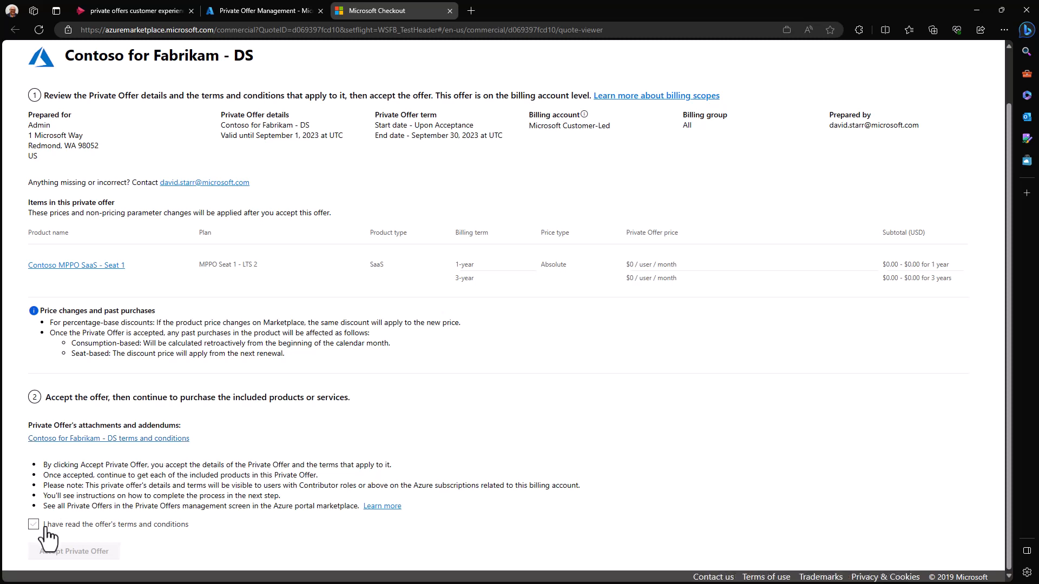
Acknowledge the terms as read and accept the Contoso for Fabrikam - DS private offer
{"action": "left_click", "coordinate": [34, 523]}
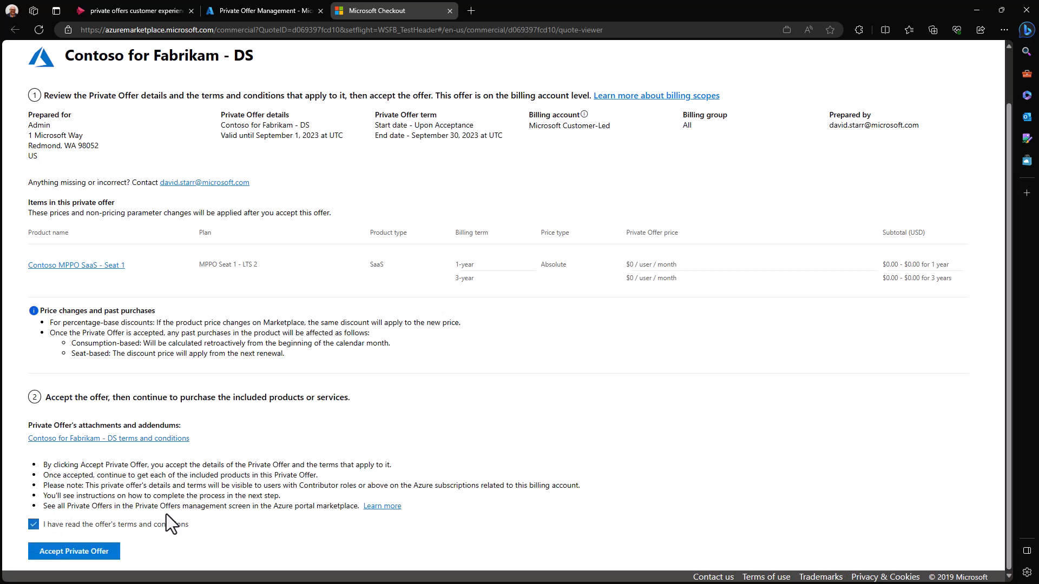
{"action": "mouse_move", "coordinate": [73, 550]}
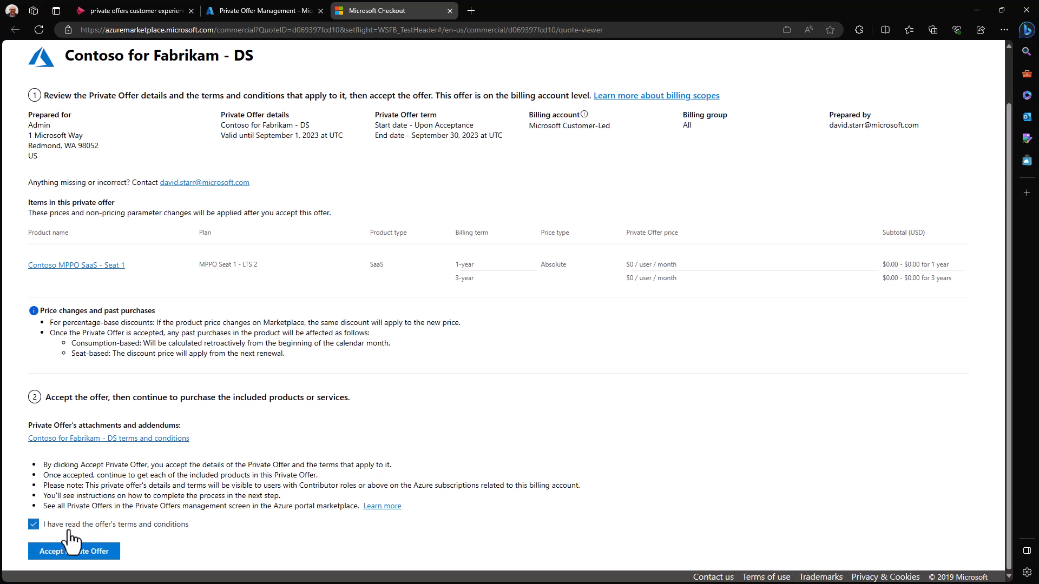
{"action": "left_click", "coordinate": [73, 550]}
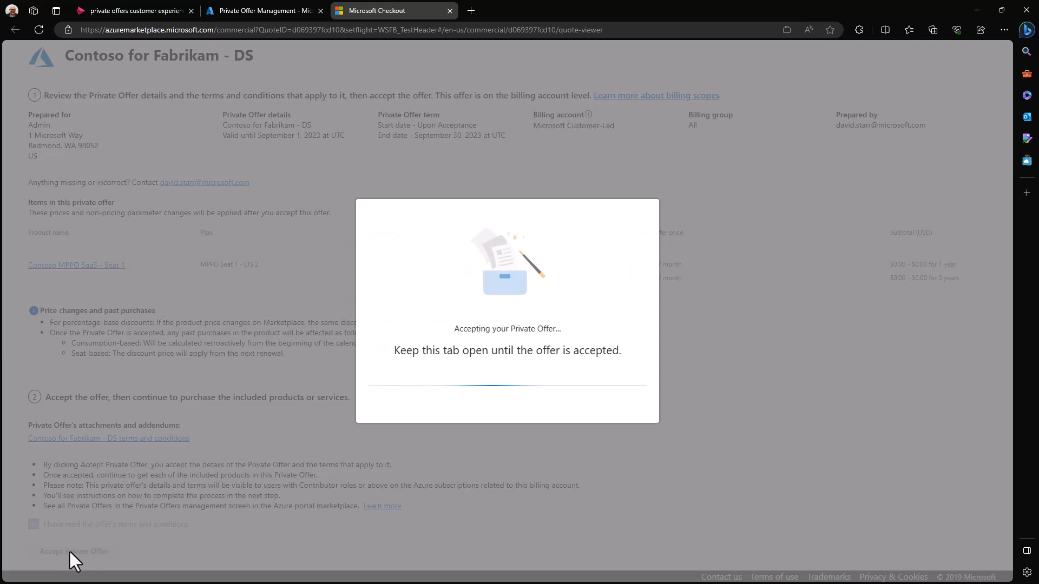
{"action": "mouse_move", "coordinate": [217, 300]}
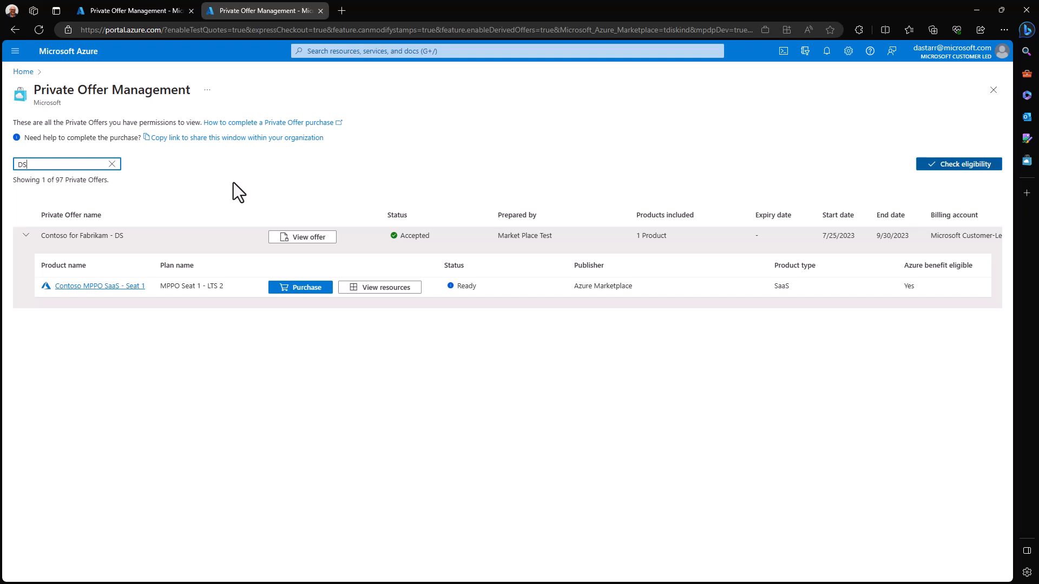
{"action": "mouse_move", "coordinate": [237, 197]}
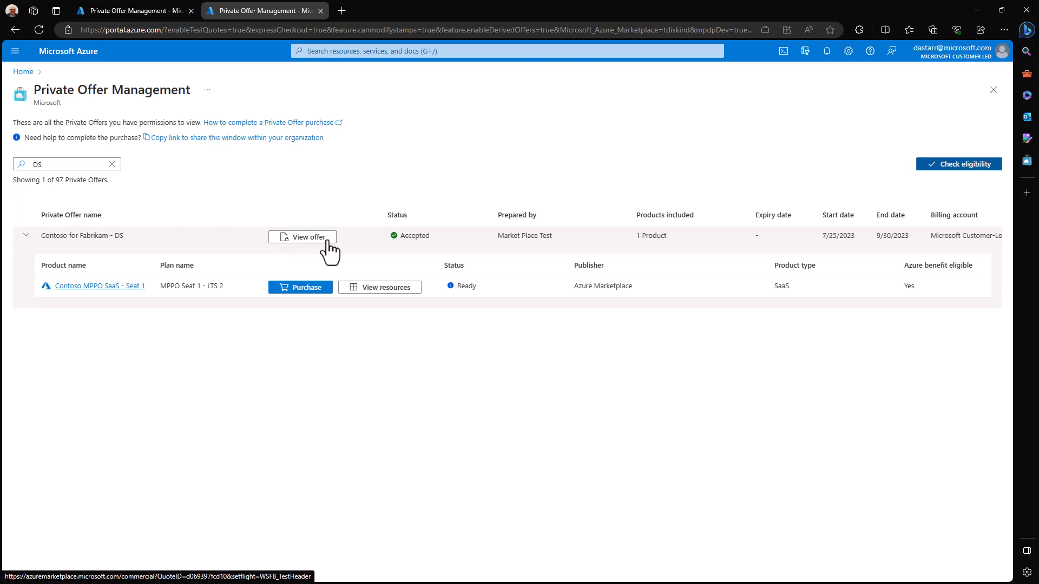
Expand the accepted Contoso for Fabrikam - DS offer to reveal its Contoso MPPO SaaS product
{"action": "left_click", "coordinate": [307, 237]}
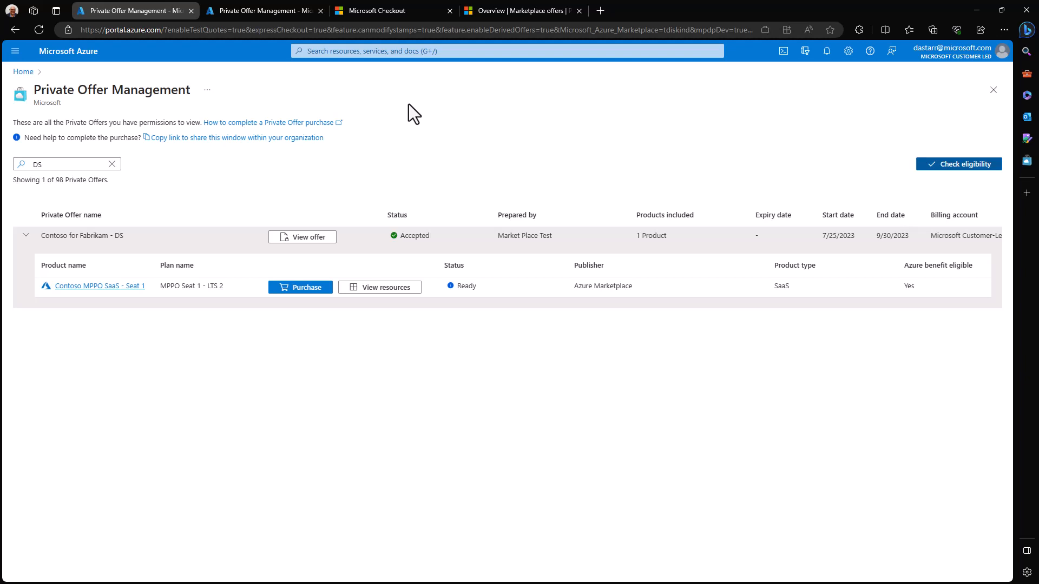
{"action": "mouse_move", "coordinate": [355, 140]}
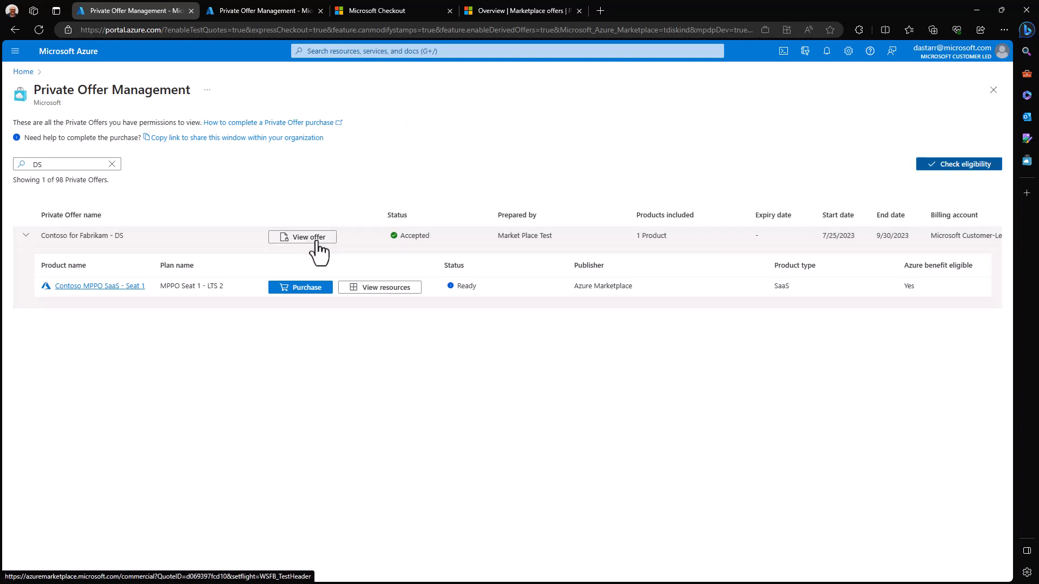
{"action": "mouse_move", "coordinate": [327, 255]}
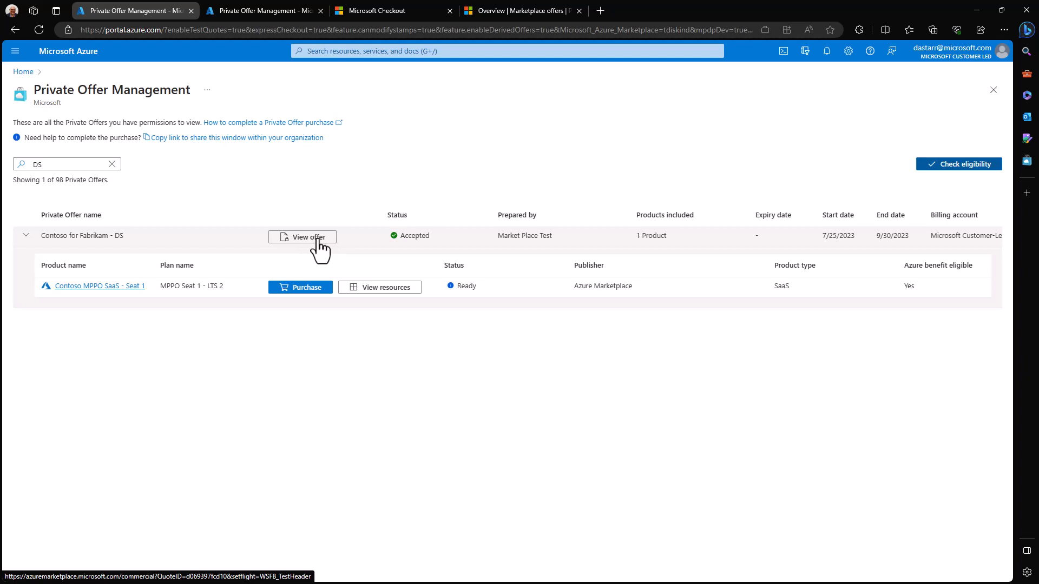
{"action": "mouse_move", "coordinate": [328, 250]}
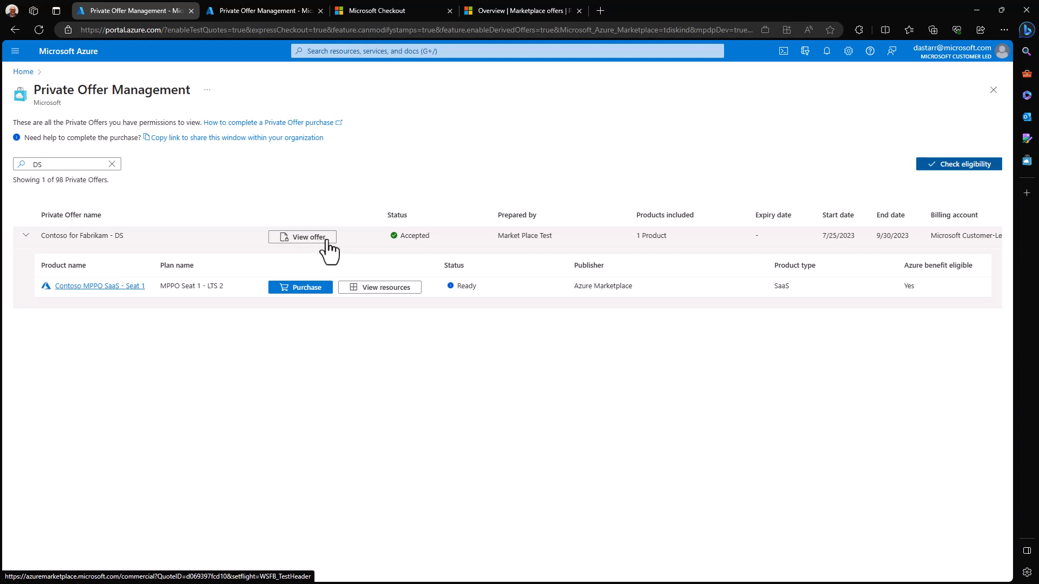
{"action": "mouse_move", "coordinate": [308, 255]}
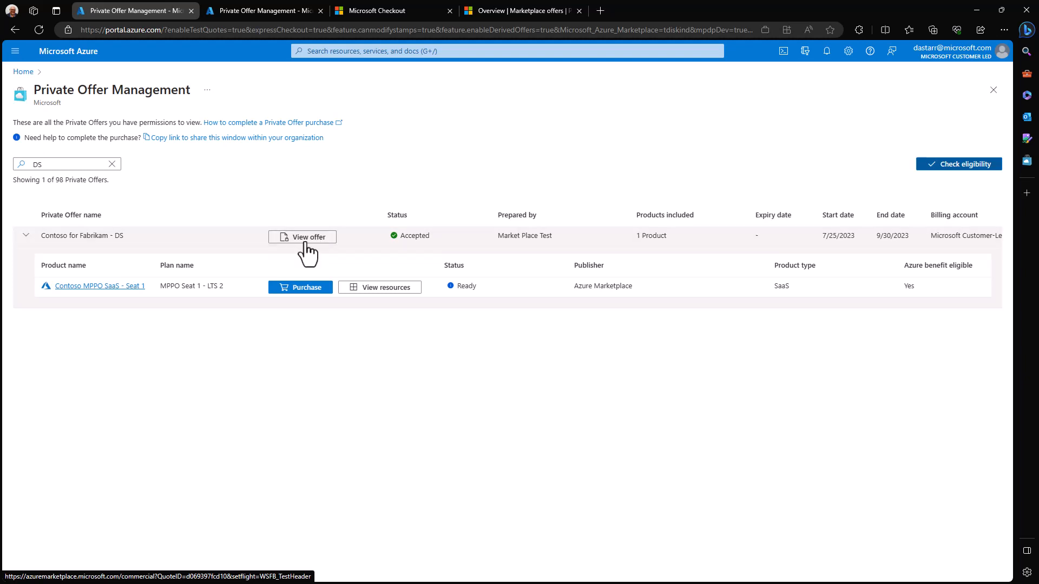
{"action": "mouse_move", "coordinate": [235, 159]}
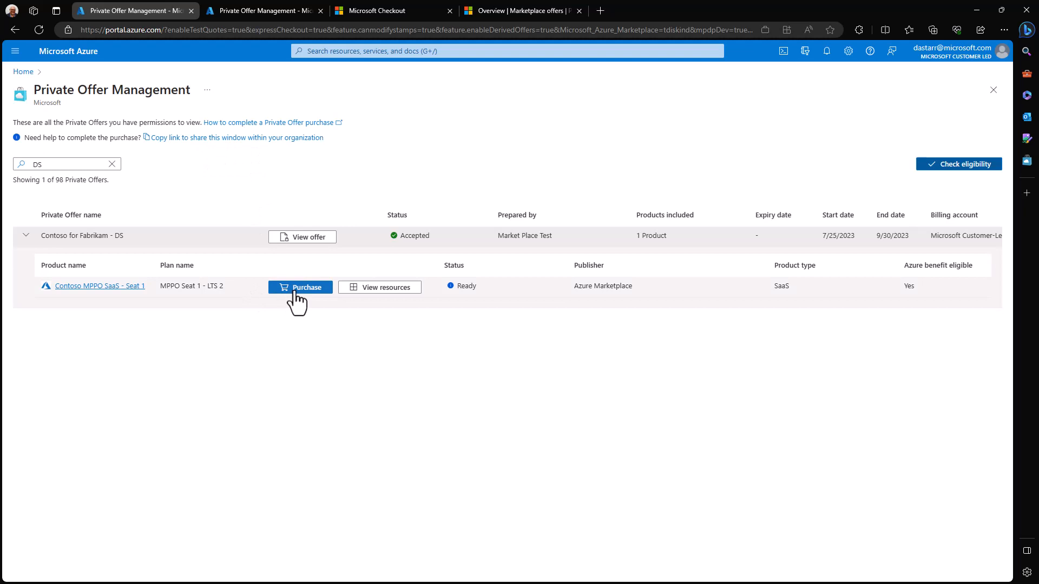
Begin the Contoso MPPO SaaS - Seat 1 purchase with resource group ds-offer-purchases and name fabrikam01
{"action": "left_click", "coordinate": [299, 287]}
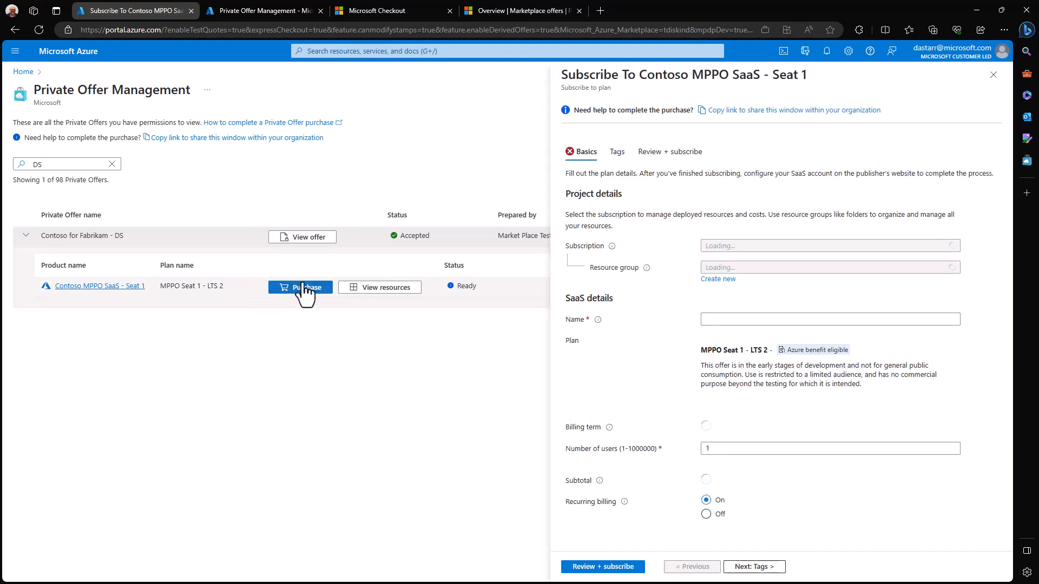
{"action": "mouse_move", "coordinate": [742, 198]}
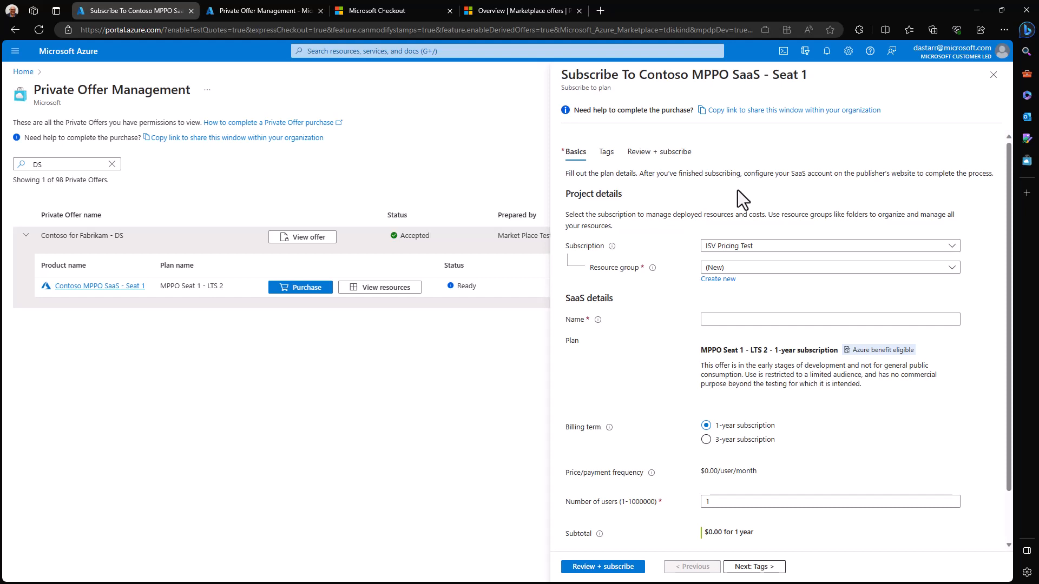
{"action": "left_click", "coordinate": [827, 267]}
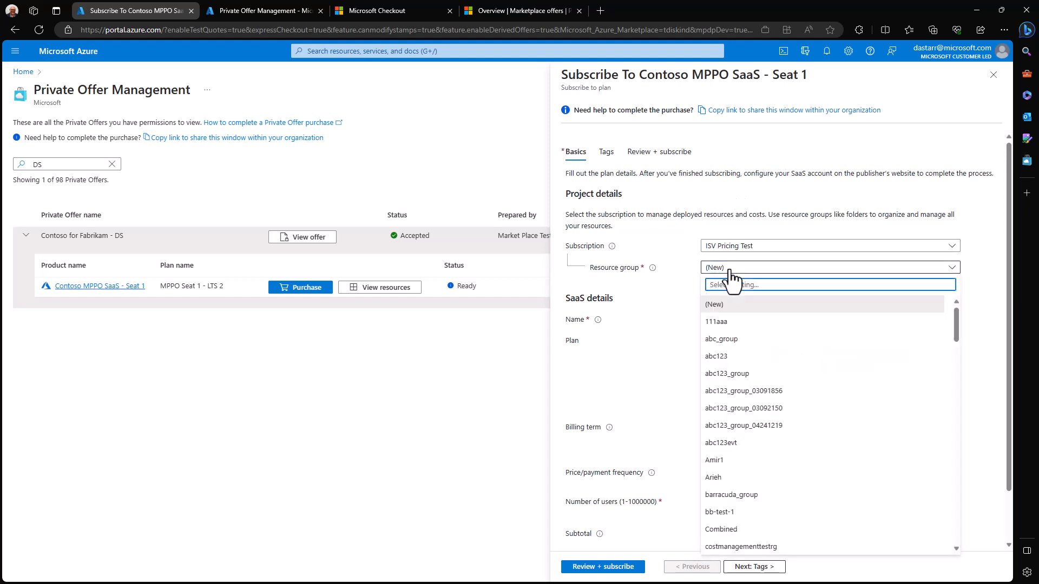
{"action": "type", "text": "ds-"}
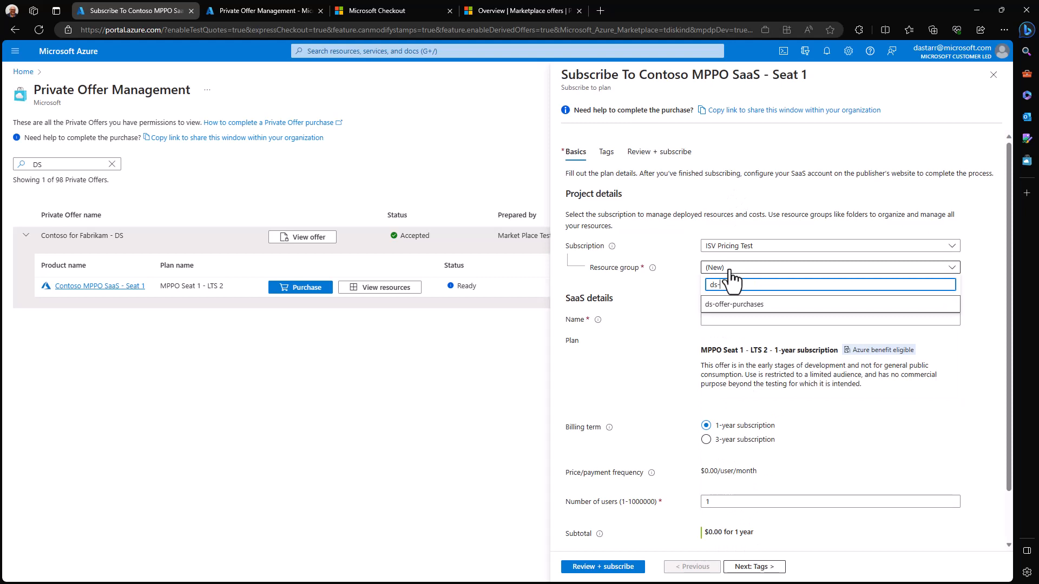
{"action": "left_click", "coordinate": [733, 304]}
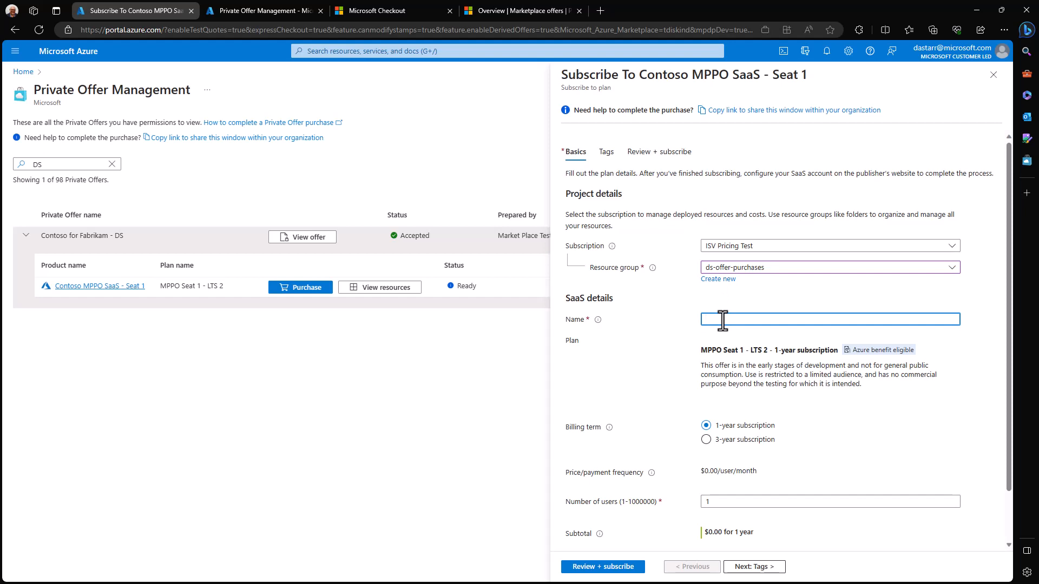
{"action": "type", "text": "fabrikam01"}
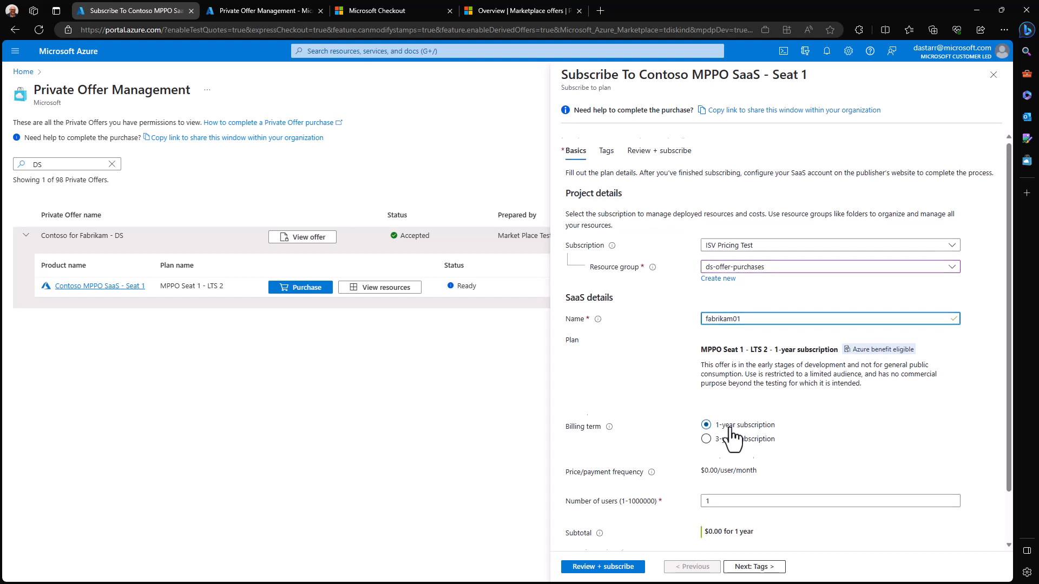
Set the billing term to 1 year and the number of users to 10
{"action": "scroll", "scroll_direction": "down", "scroll_amount": 3}
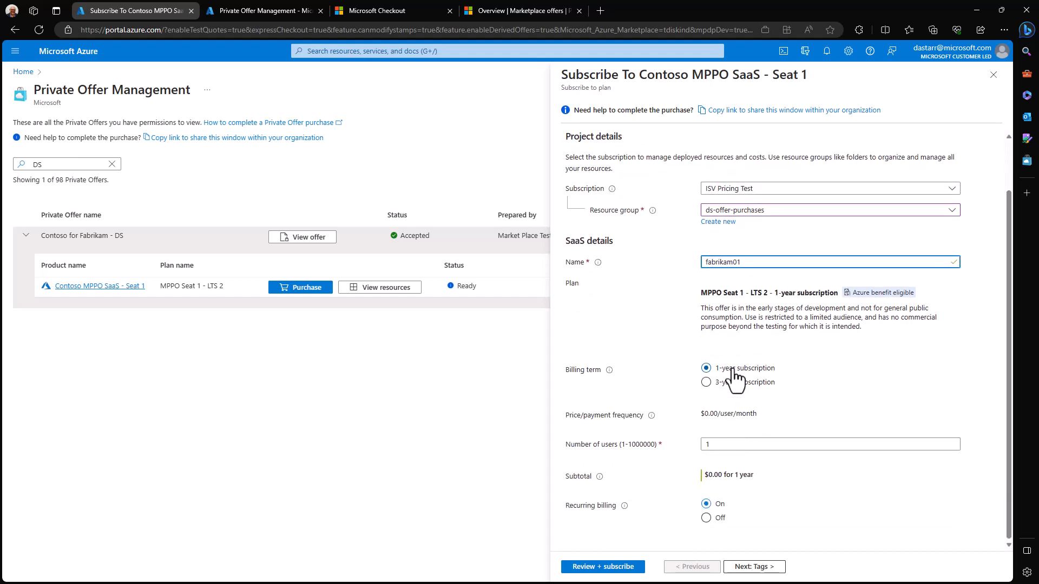
{"action": "left_click", "coordinate": [707, 382]}
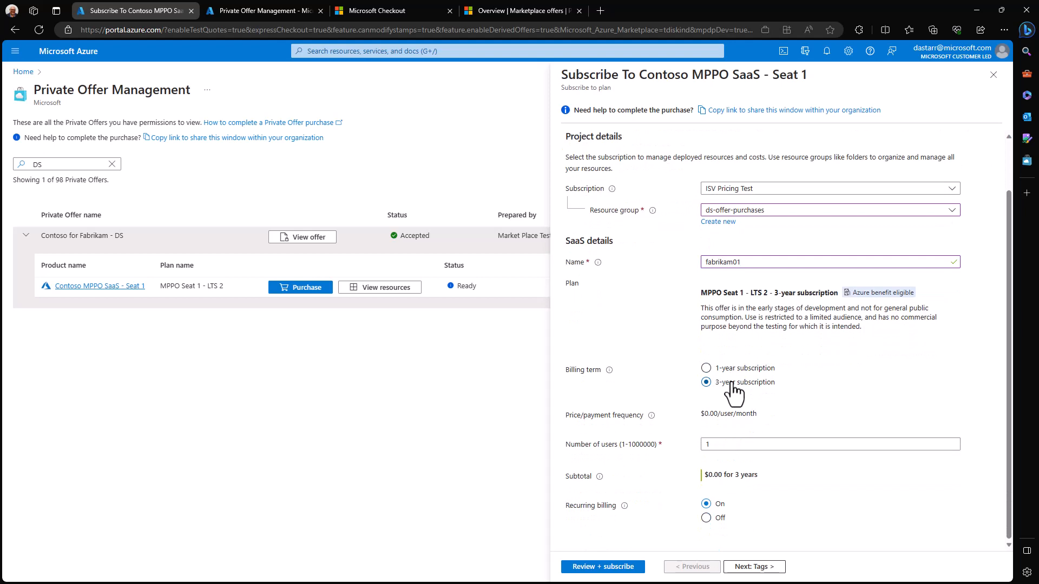
{"action": "left_click", "coordinate": [706, 368]}
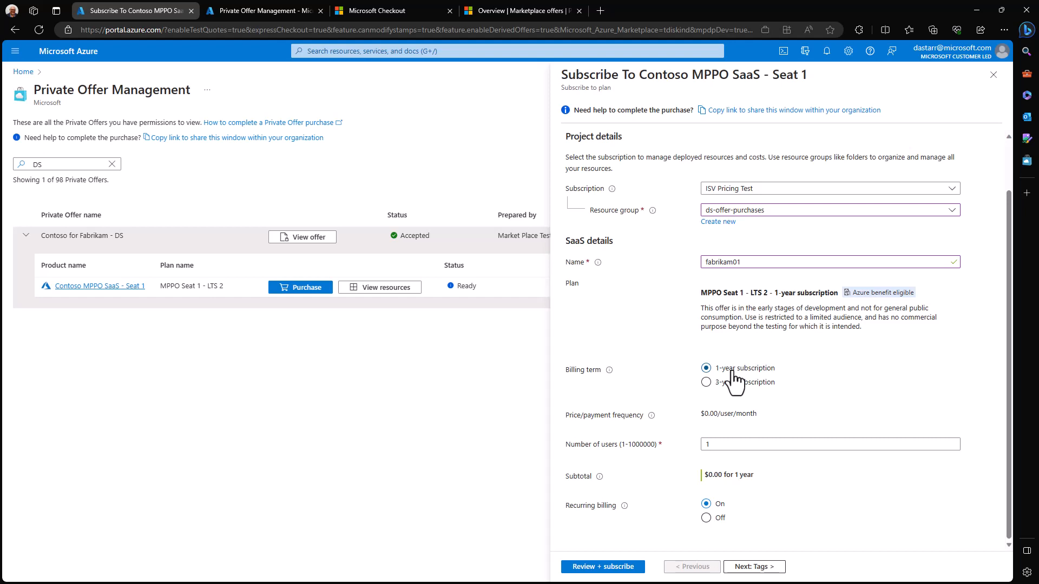
{"action": "left_click", "coordinate": [827, 443]}
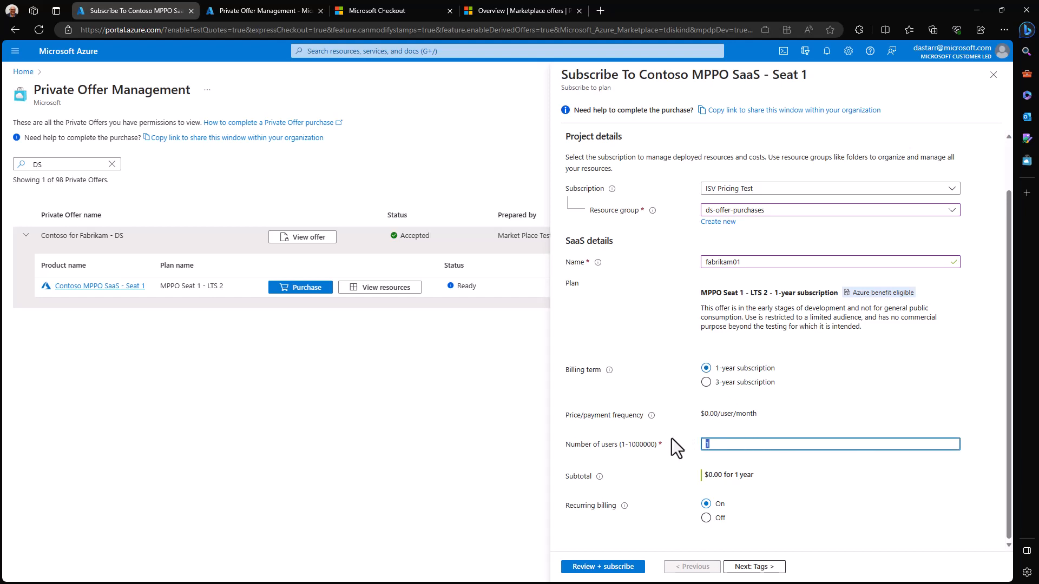
{"action": "type", "text": "10"}
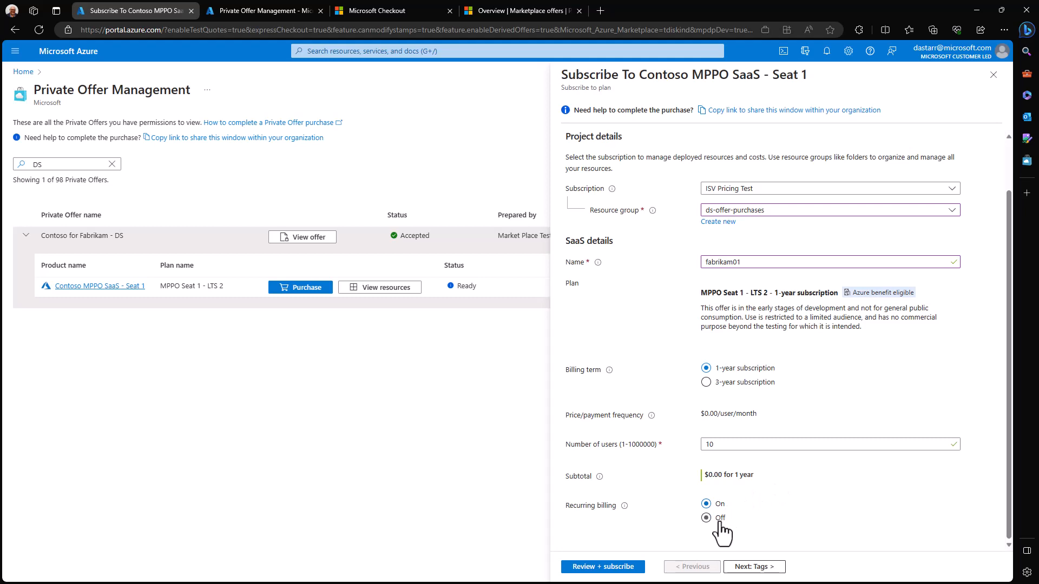
{"action": "left_click", "coordinate": [706, 503]}
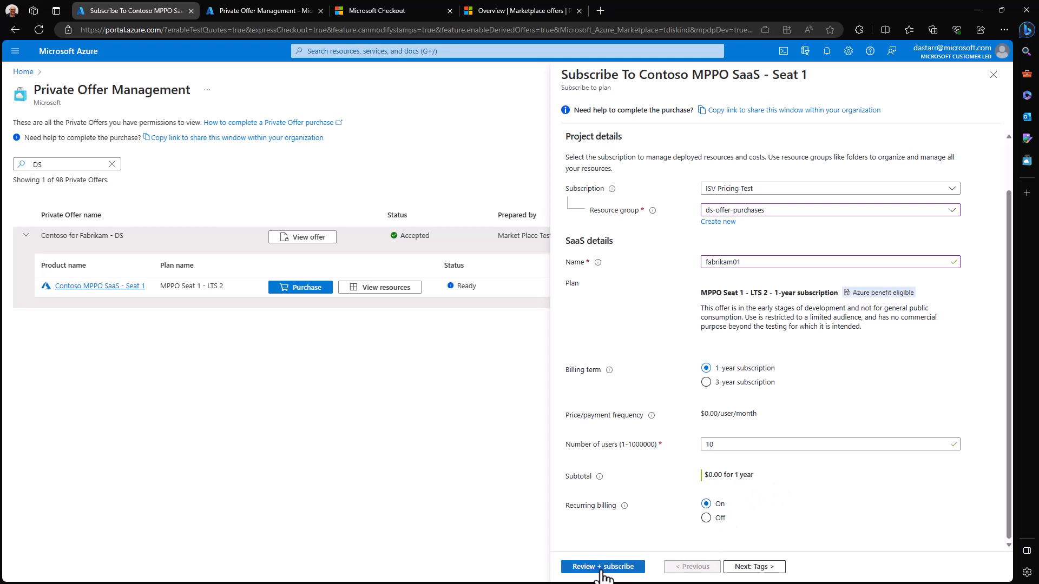
Review the order summary and subscribe fabrikam01 to the MPPO Seat 1 - LTS 2 plan
{"action": "left_click", "coordinate": [601, 566]}
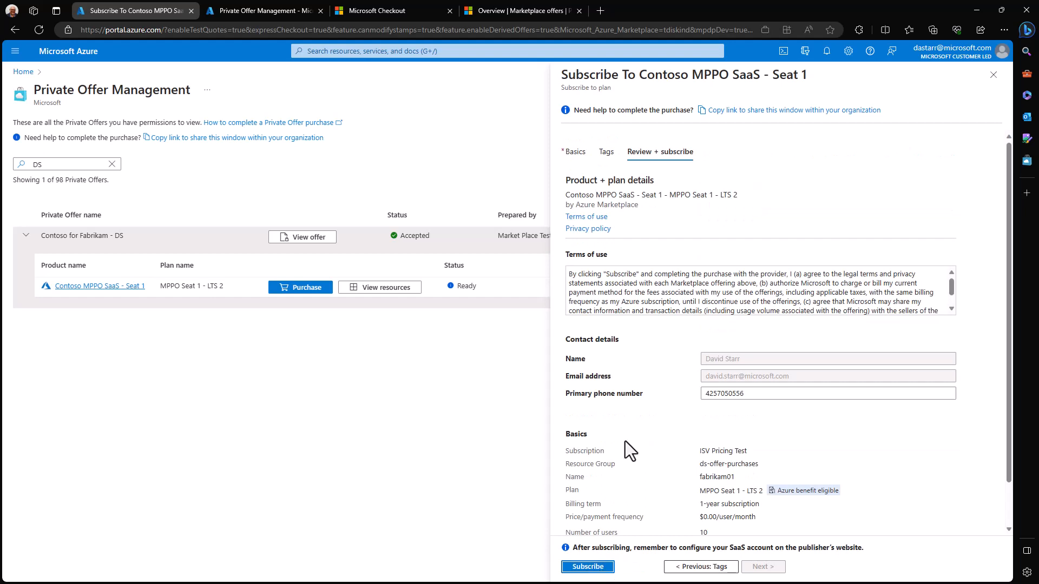
{"action": "scroll", "scroll_direction": "down", "scroll_amount": 3}
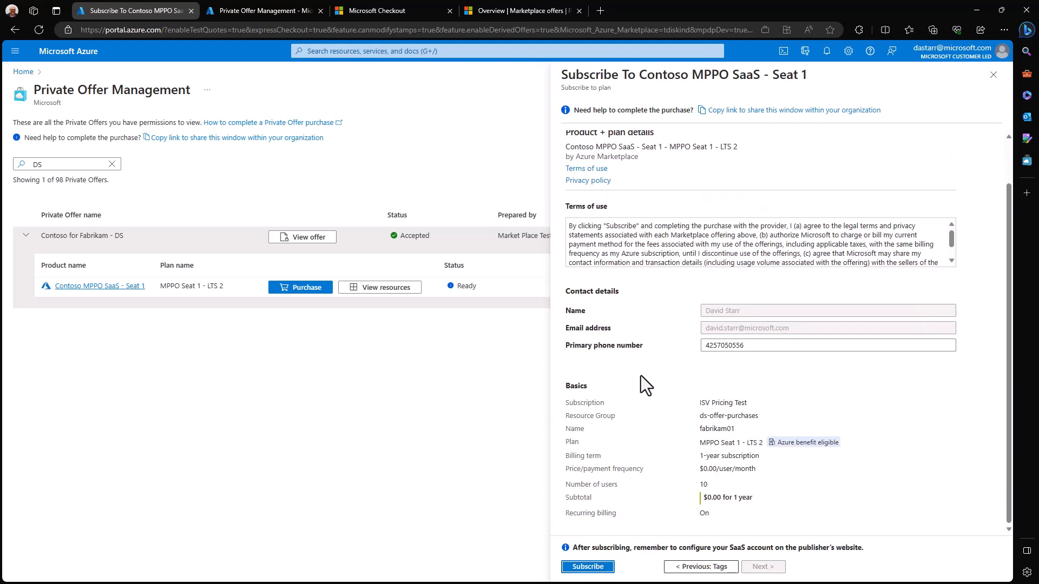
{"action": "mouse_move", "coordinate": [631, 543]}
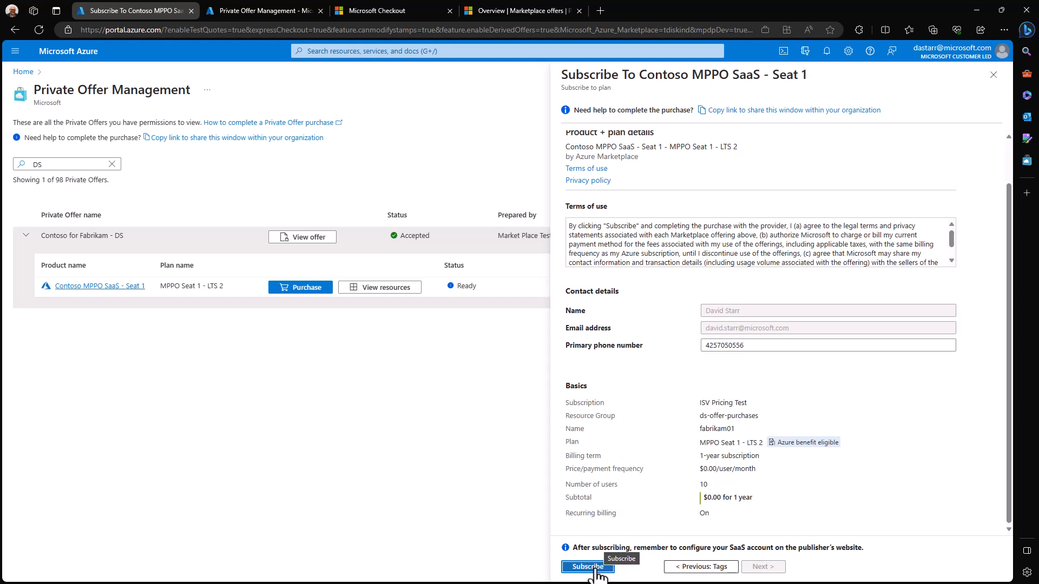
{"action": "left_click", "coordinate": [585, 566]}
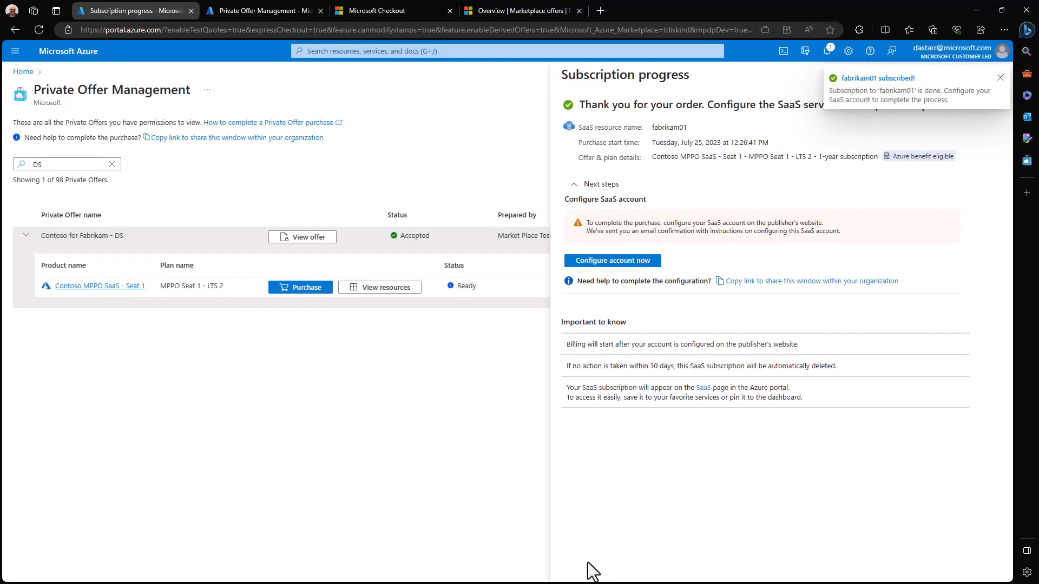
Dismiss the 'fabrikam01 subscribed!' notification and the Subscription progress pane
{"action": "left_click", "coordinate": [1000, 78]}
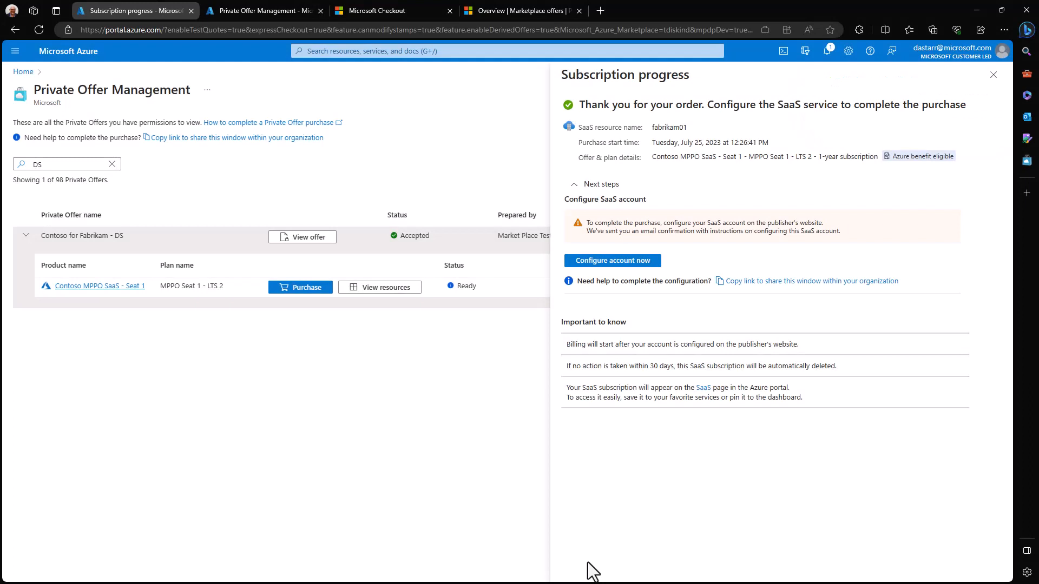
{"action": "mouse_move", "coordinate": [592, 510]}
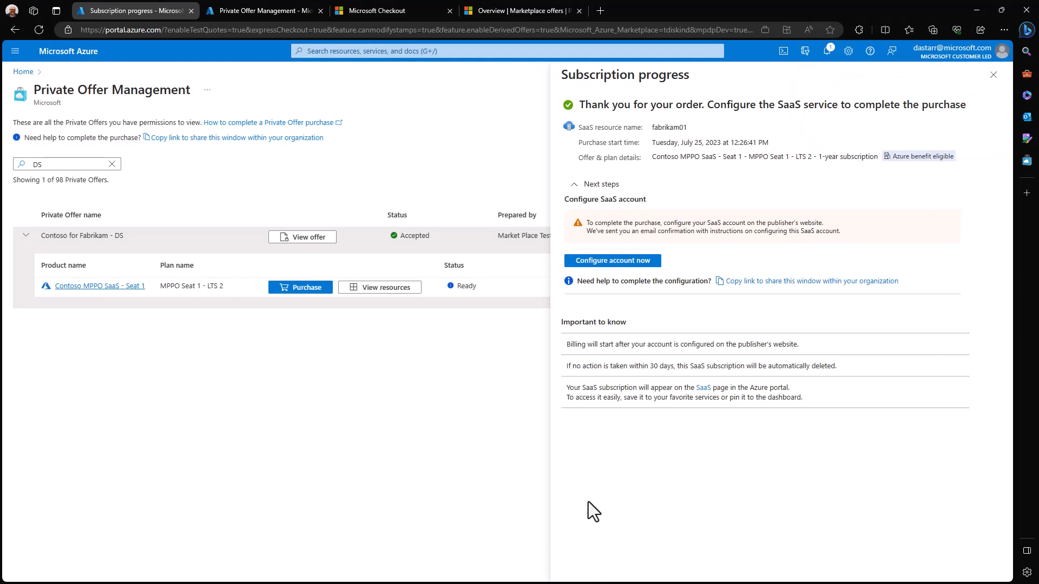
{"action": "mouse_move", "coordinate": [639, 272]}
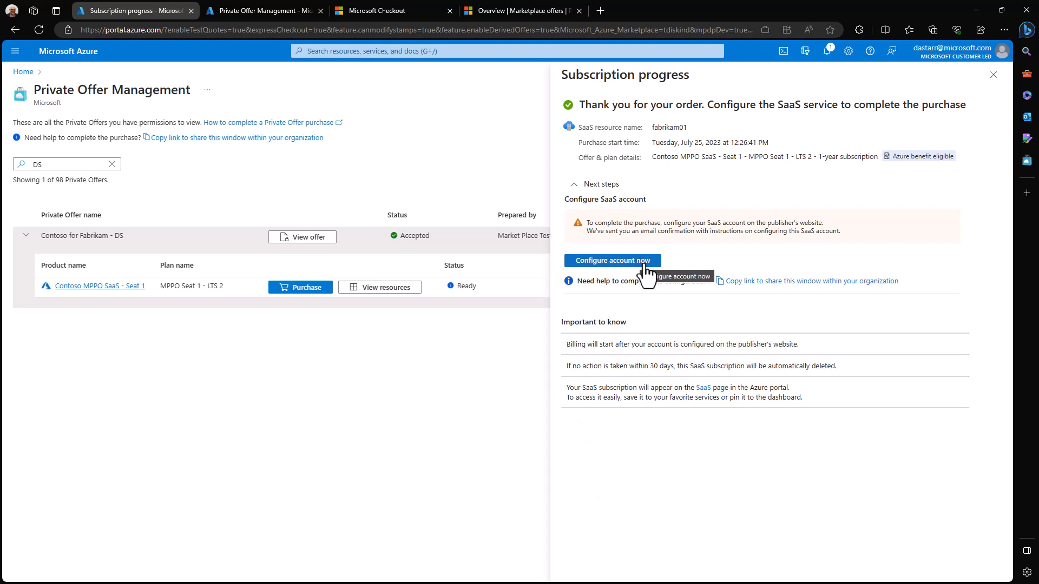
{"action": "mouse_move", "coordinate": [678, 270]}
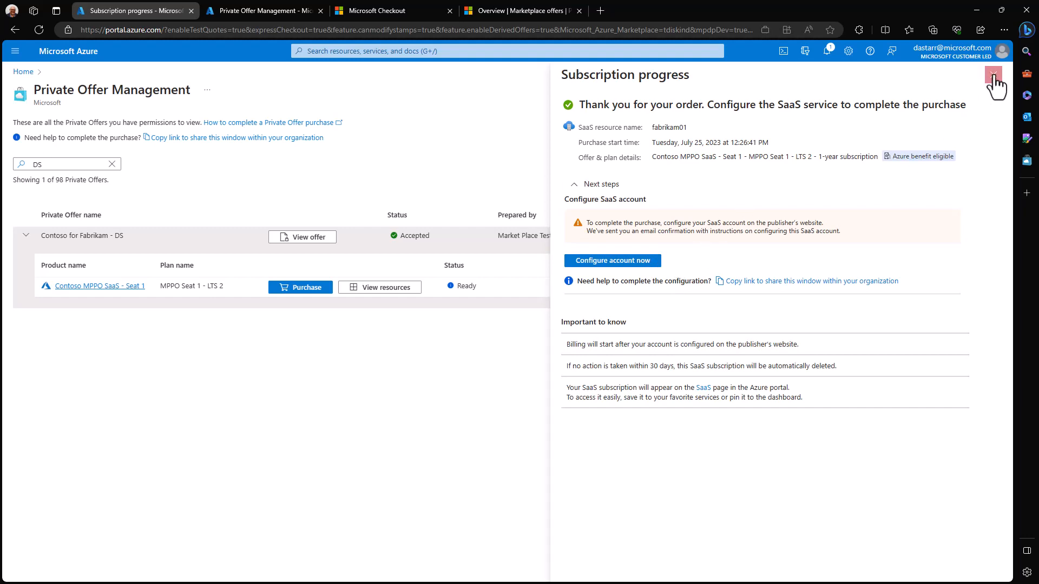
{"action": "left_click", "coordinate": [992, 72]}
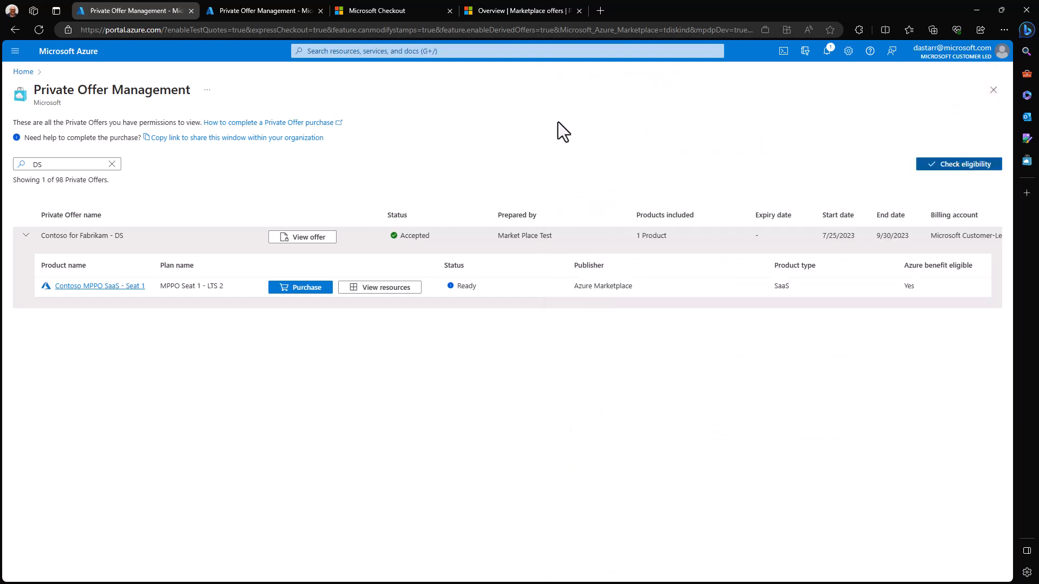